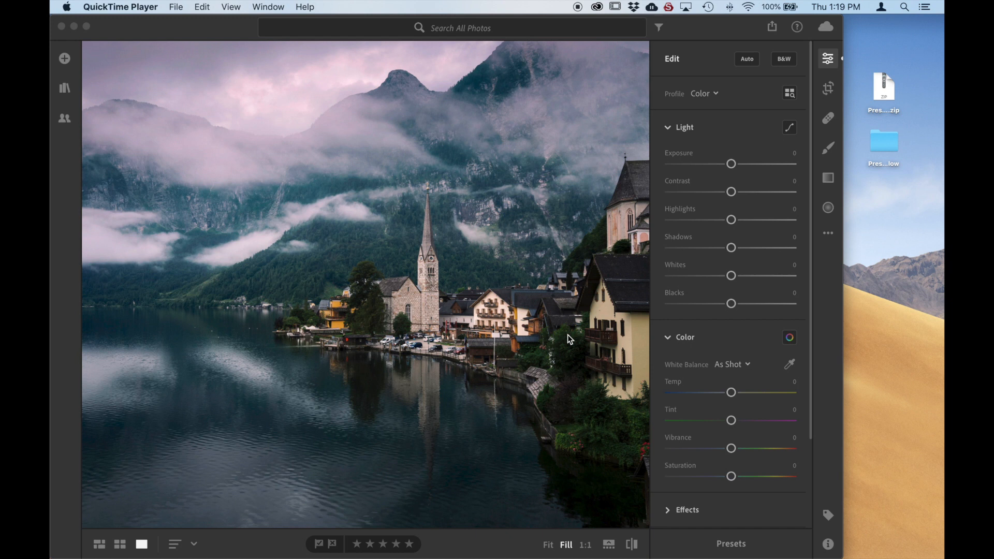
- Launch Lightroom CC from the Creative Cloud menu-bar app list
{"action": "left_click", "coordinate": [596, 6]}
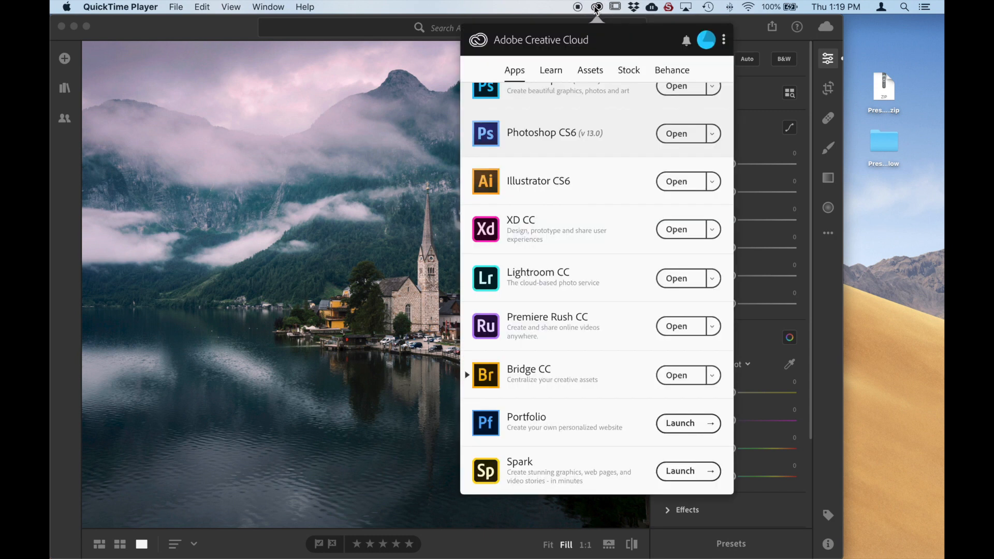
{"action": "mouse_move", "coordinate": [571, 281]}
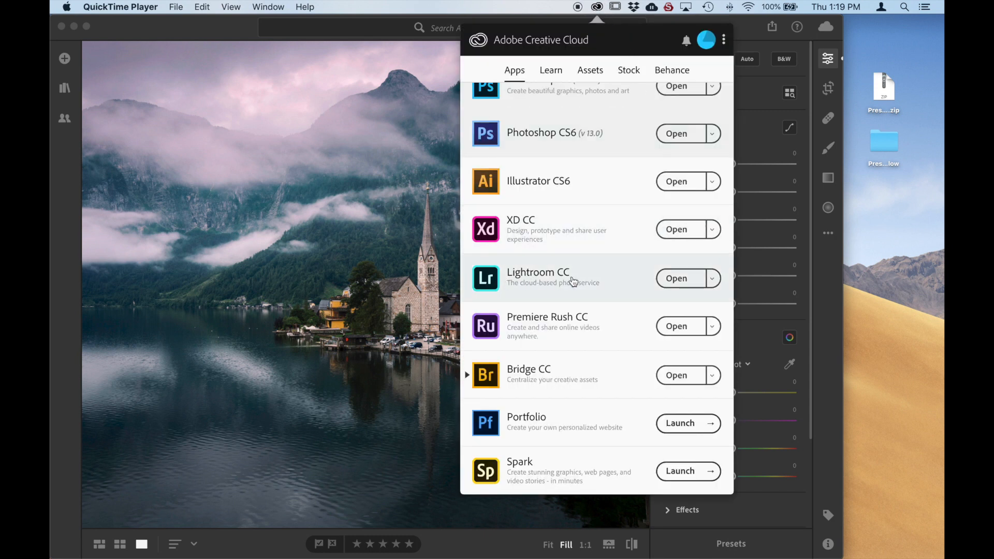
{"action": "mouse_move", "coordinate": [578, 282]}
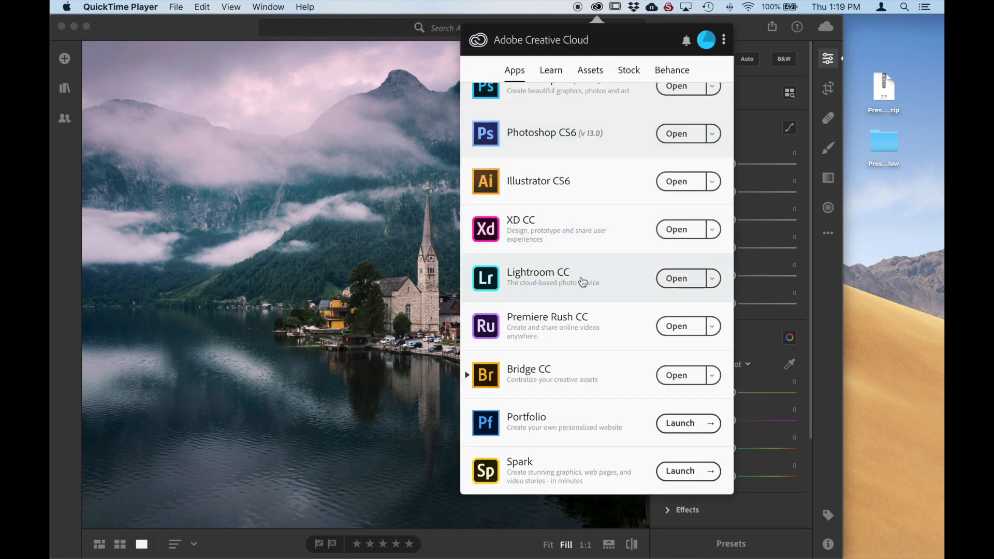
{"action": "left_click", "coordinate": [676, 279]}
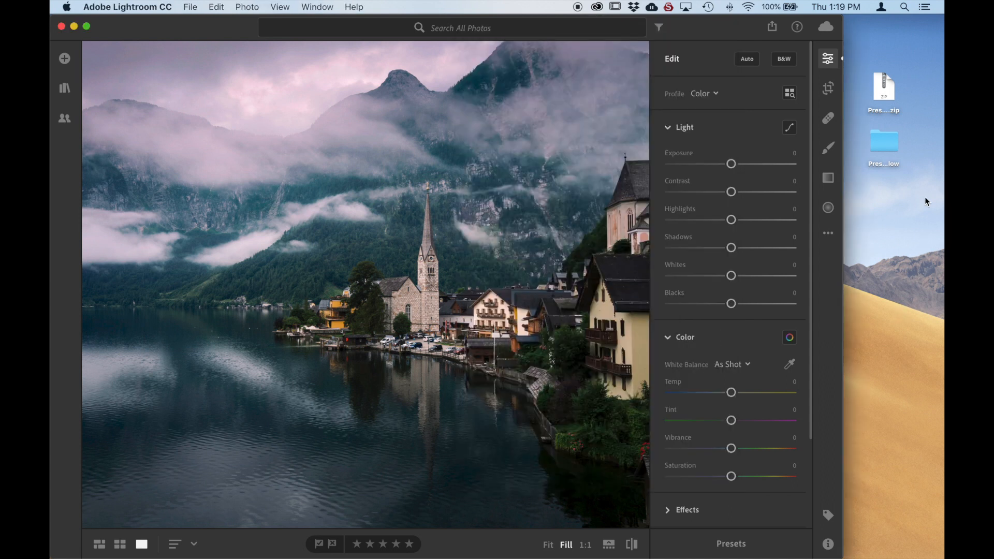
{"action": "mouse_move", "coordinate": [898, 121]}
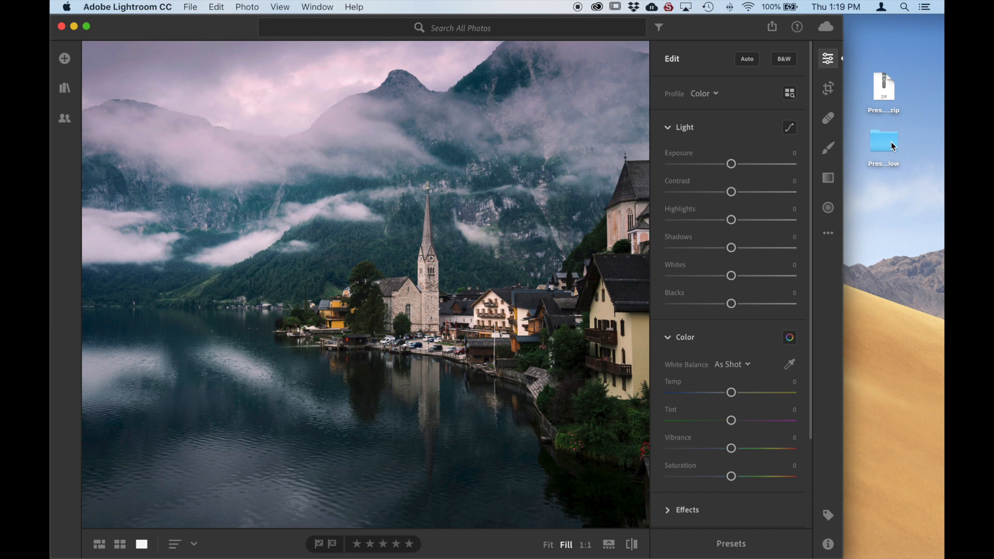
{"action": "mouse_move", "coordinate": [915, 212]}
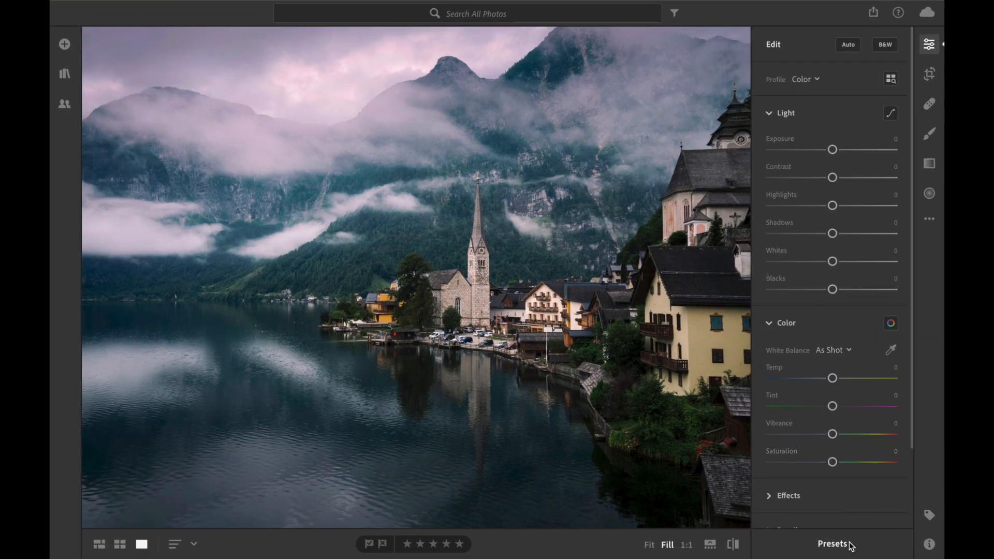
{"action": "left_click", "coordinate": [833, 543]}
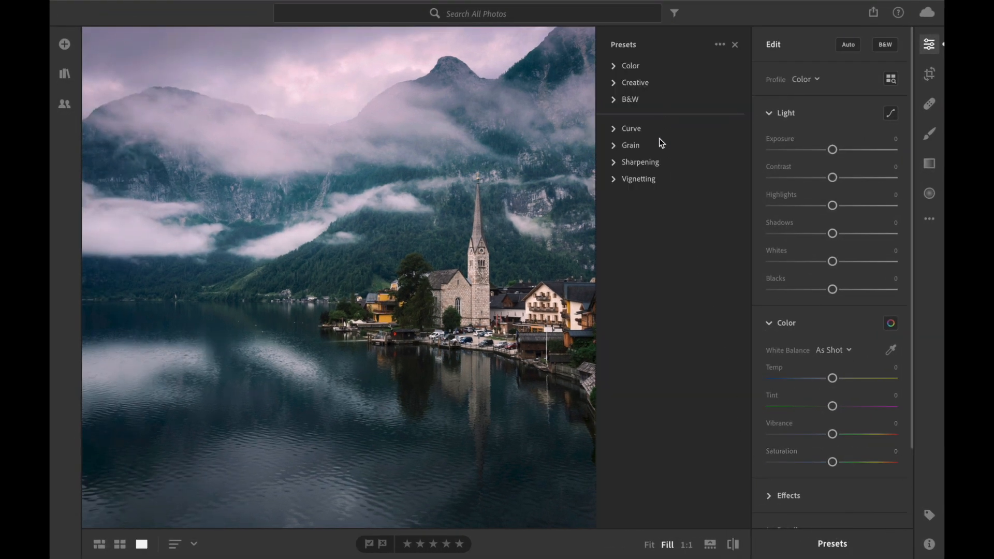
{"action": "left_click", "coordinate": [890, 79]}
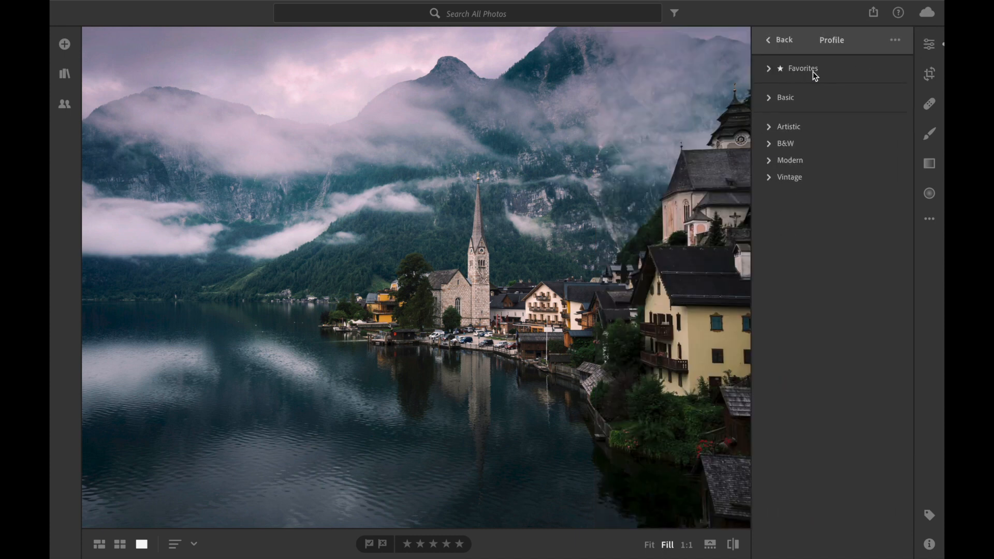
{"action": "left_click", "coordinate": [779, 40]}
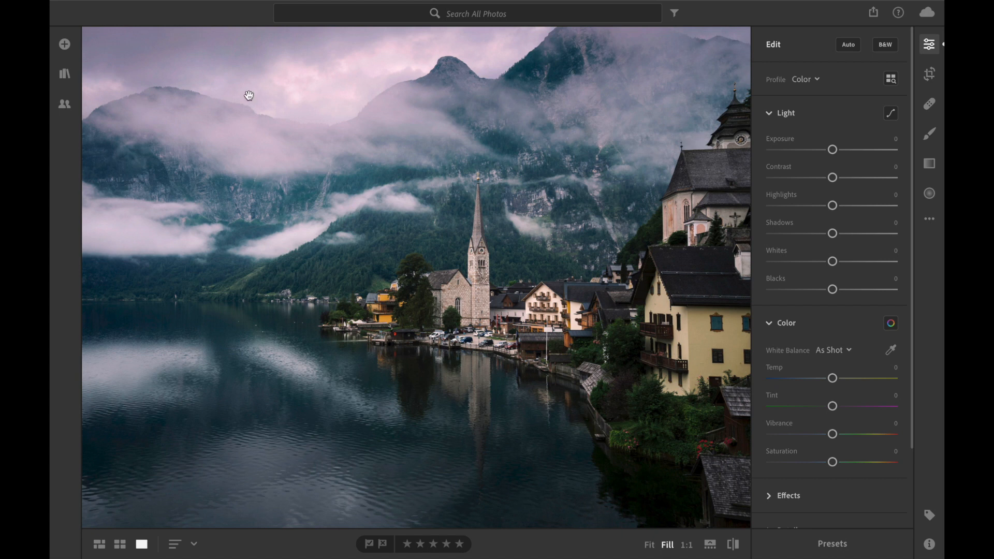
{"action": "mouse_move", "coordinate": [192, 4]}
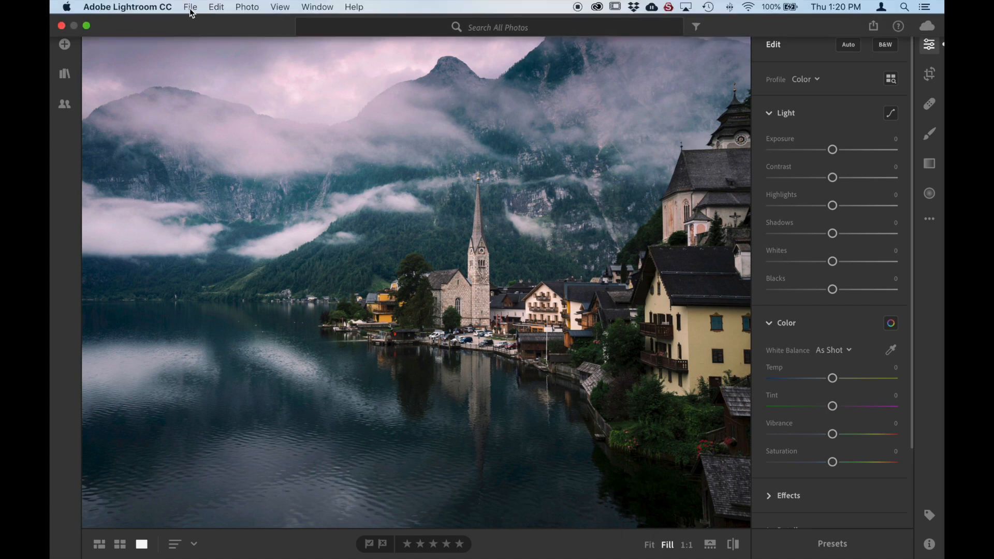
- Import the Presets and Profiles folders from PresetproCreativeFlow's 2. Creative Flow folder
{"action": "left_click", "coordinate": [190, 7]}
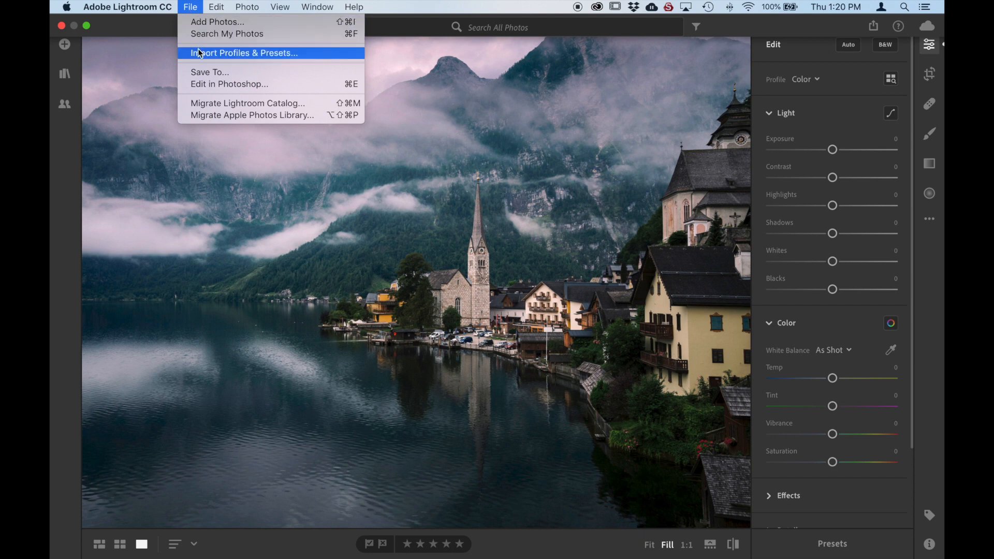
{"action": "left_click", "coordinate": [243, 53]}
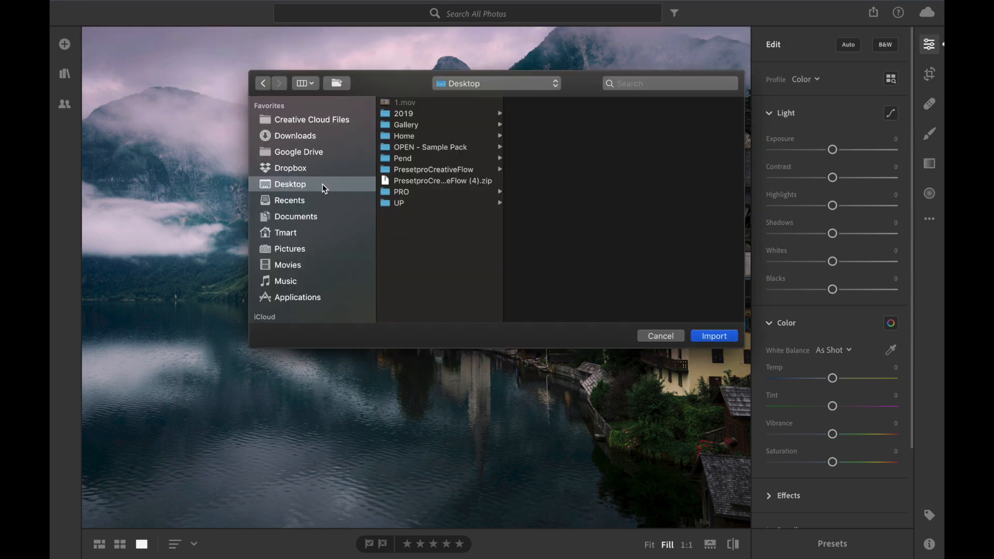
{"action": "mouse_move", "coordinate": [341, 188]}
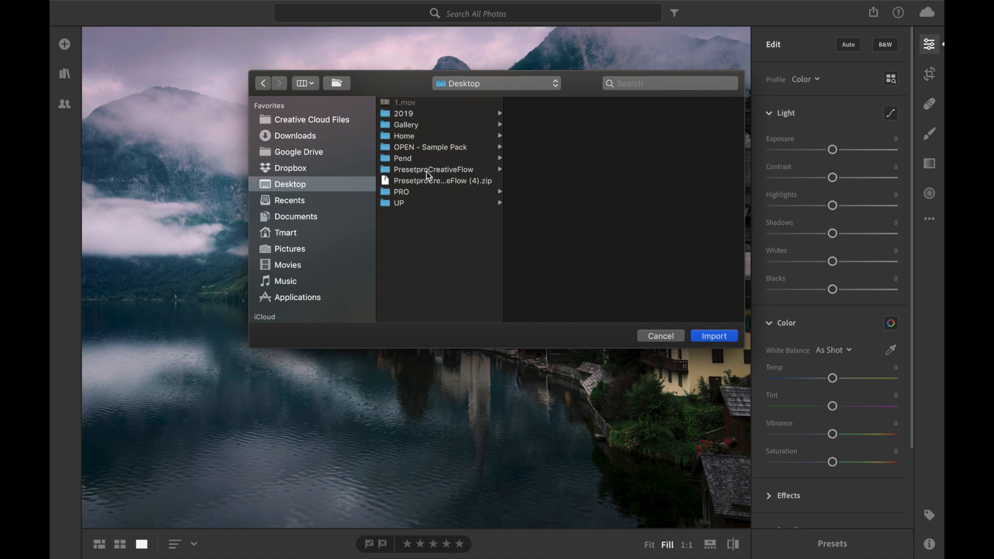
{"action": "mouse_move", "coordinate": [432, 176]}
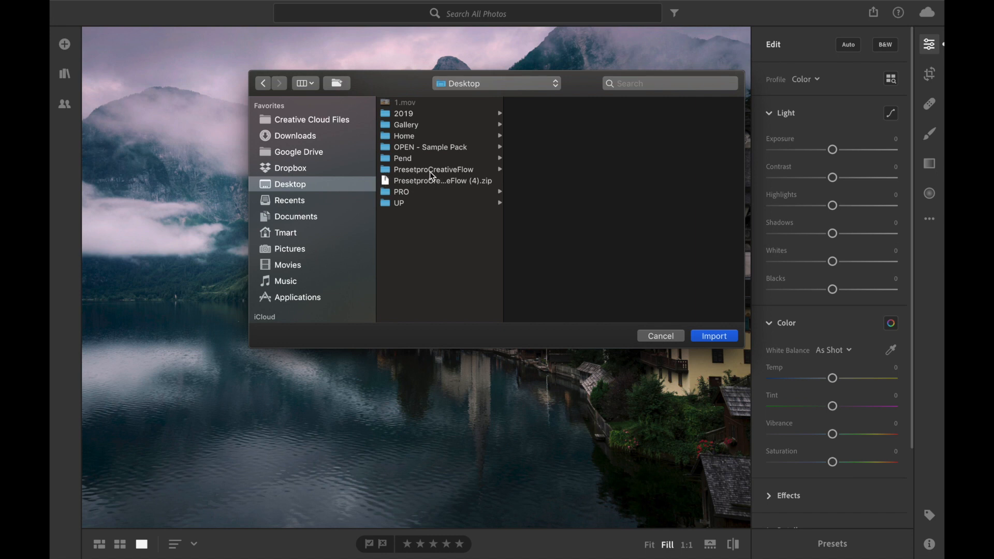
{"action": "left_click", "coordinate": [434, 169]}
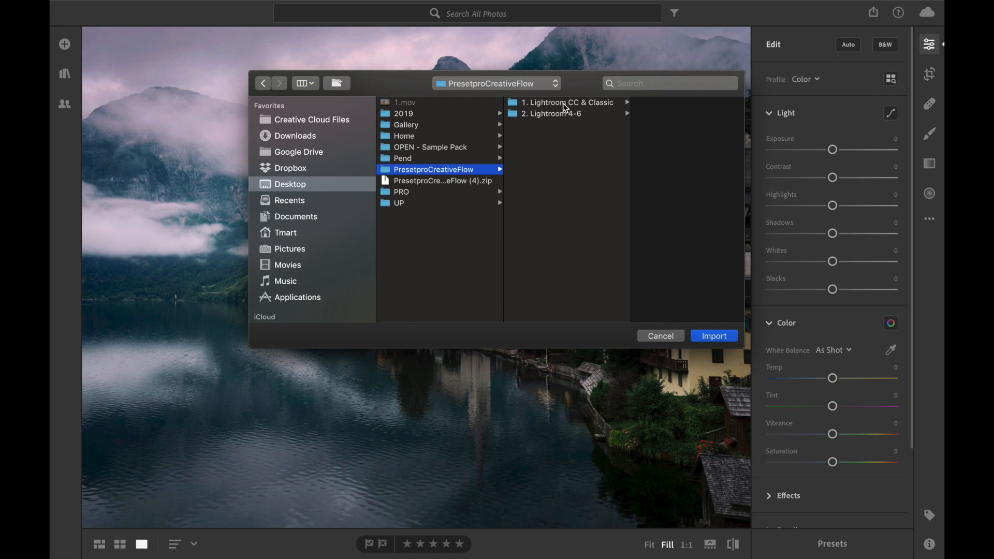
{"action": "mouse_move", "coordinate": [589, 108]}
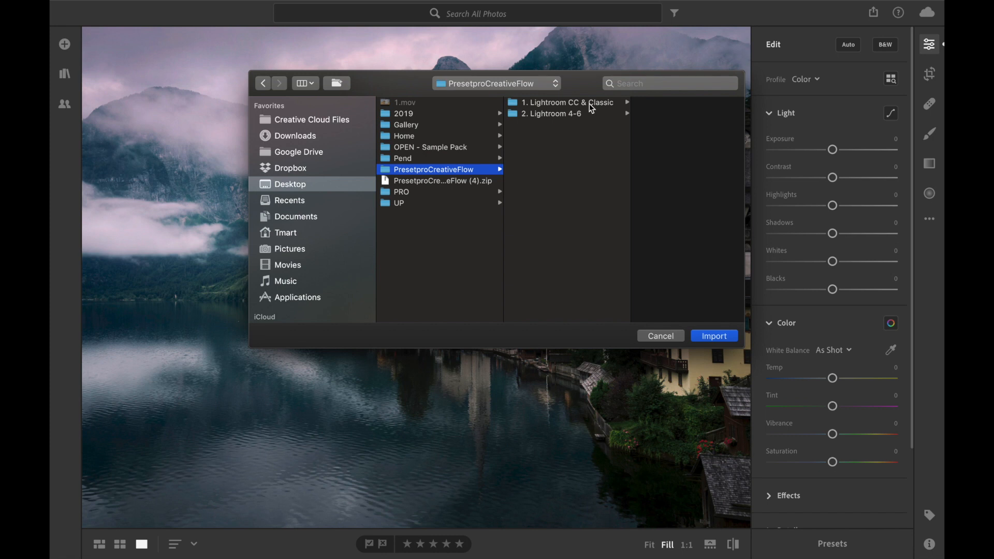
{"action": "left_click", "coordinate": [567, 102]}
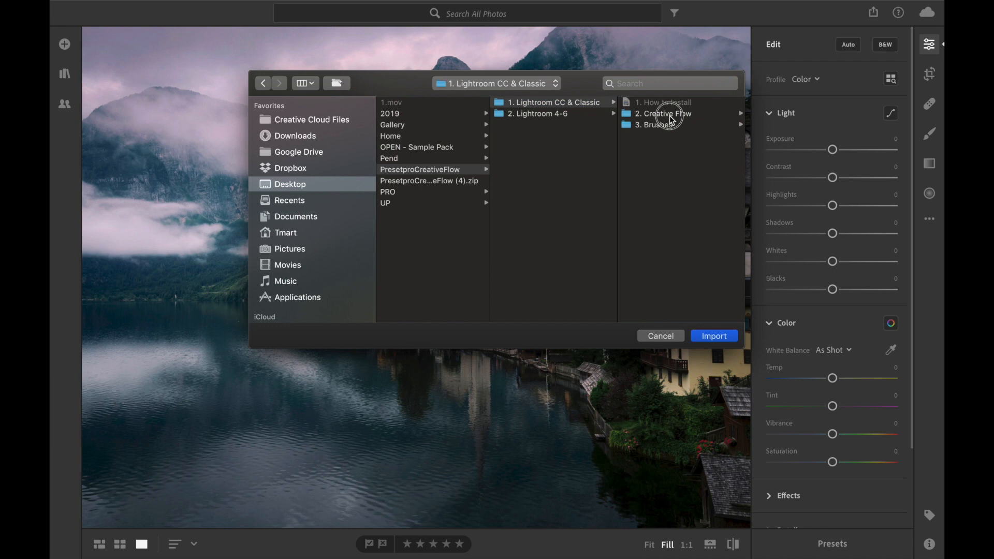
{"action": "left_click", "coordinate": [663, 113]}
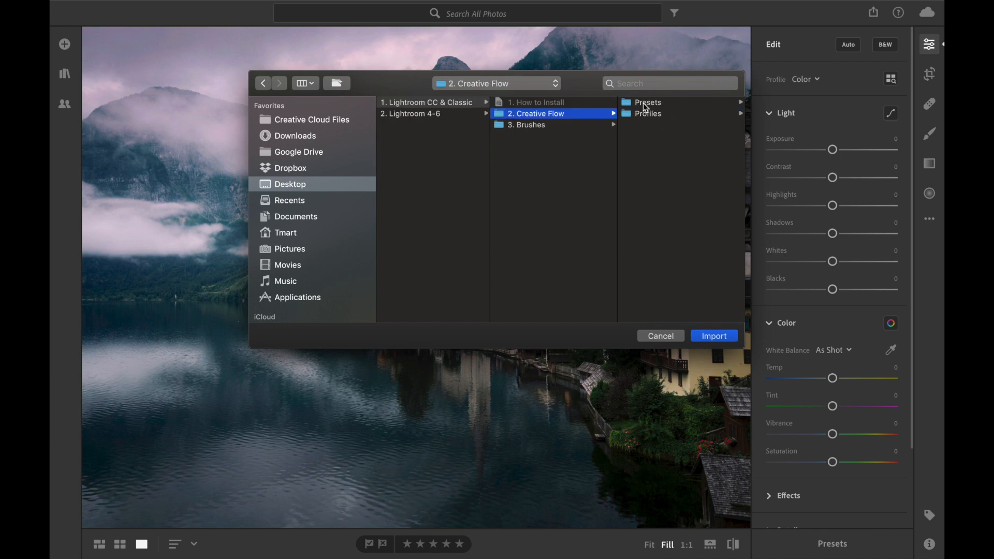
{"action": "mouse_move", "coordinate": [646, 147]}
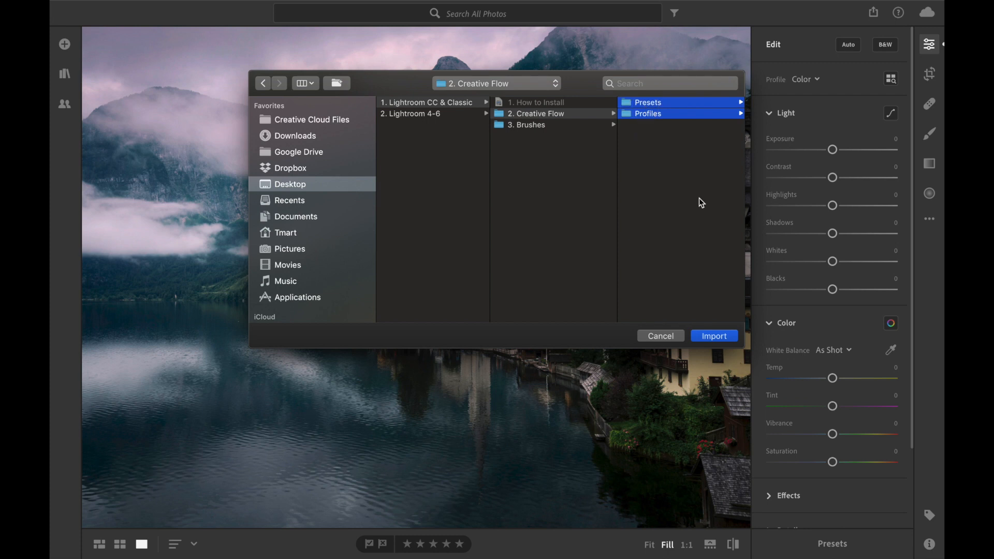
{"action": "left_click", "coordinate": [713, 336]}
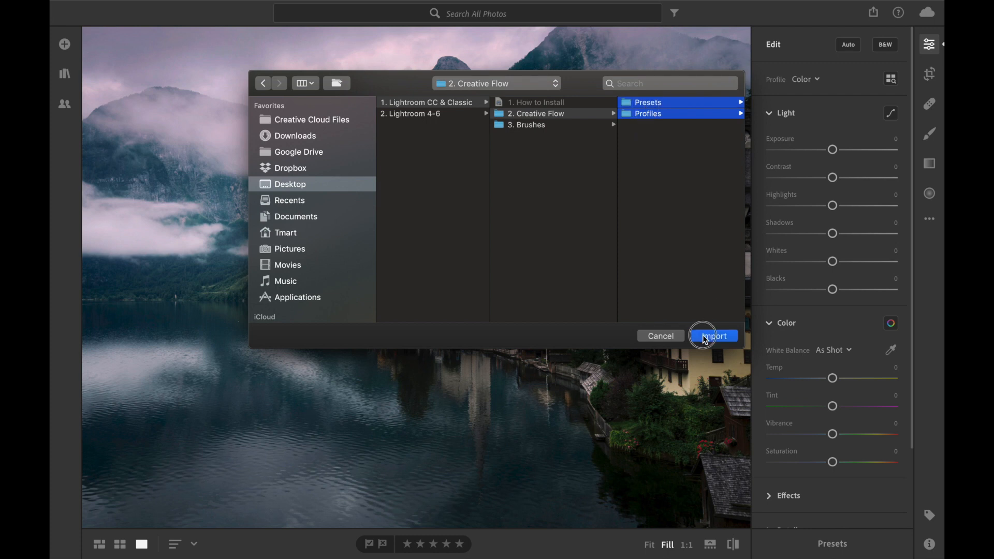
{"action": "left_click", "coordinate": [714, 336]}
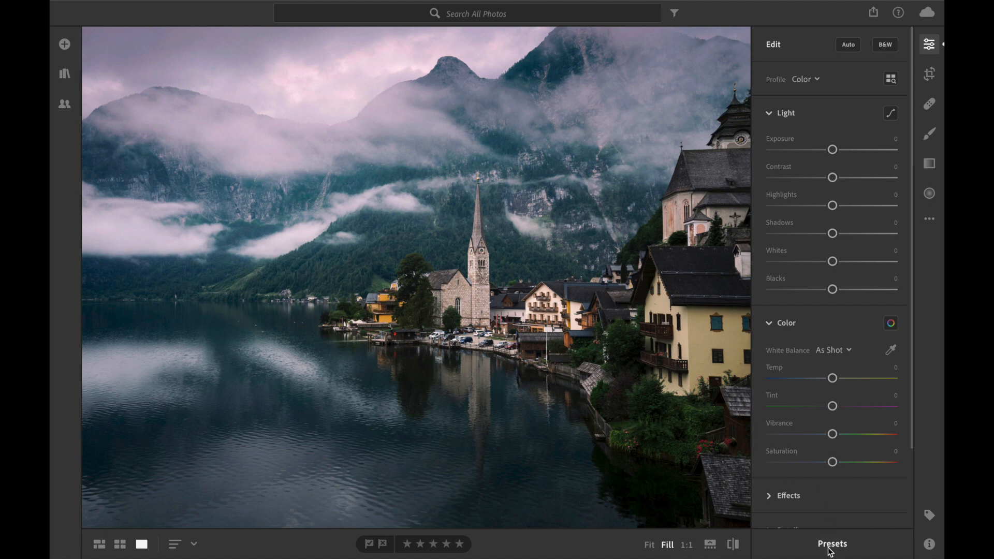
{"action": "left_click", "coordinate": [832, 543]}
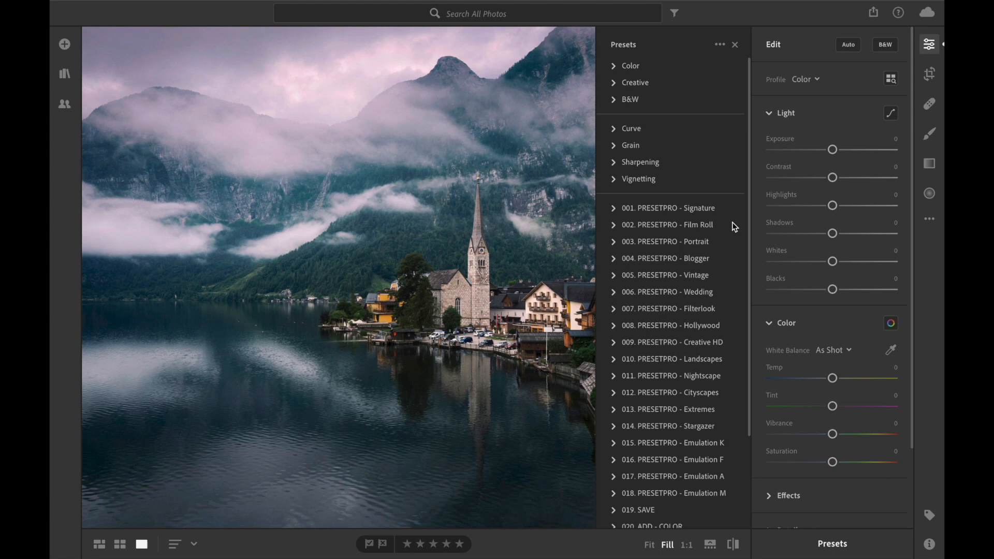
{"action": "scroll", "scroll_direction": "down", "scroll_amount": 3}
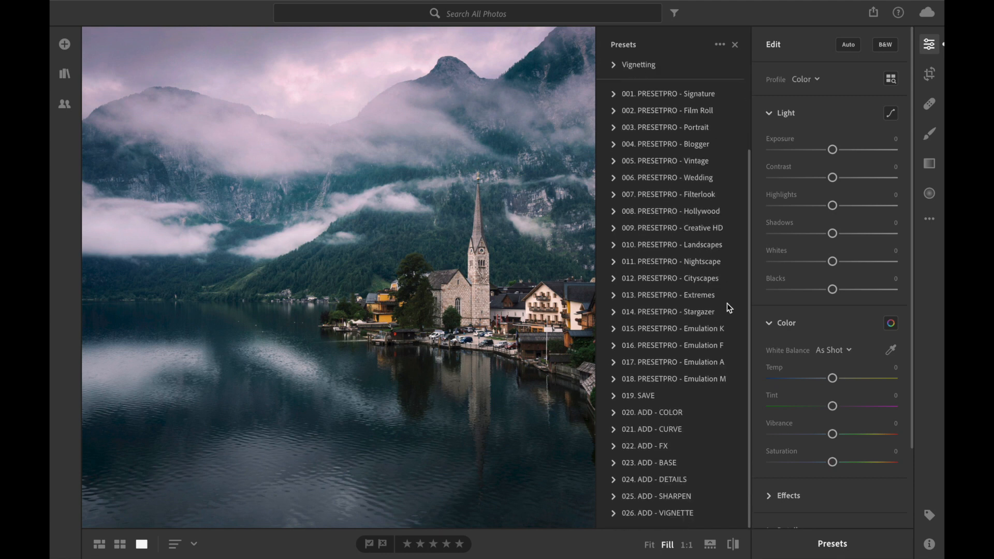
{"action": "left_click", "coordinate": [928, 45]}
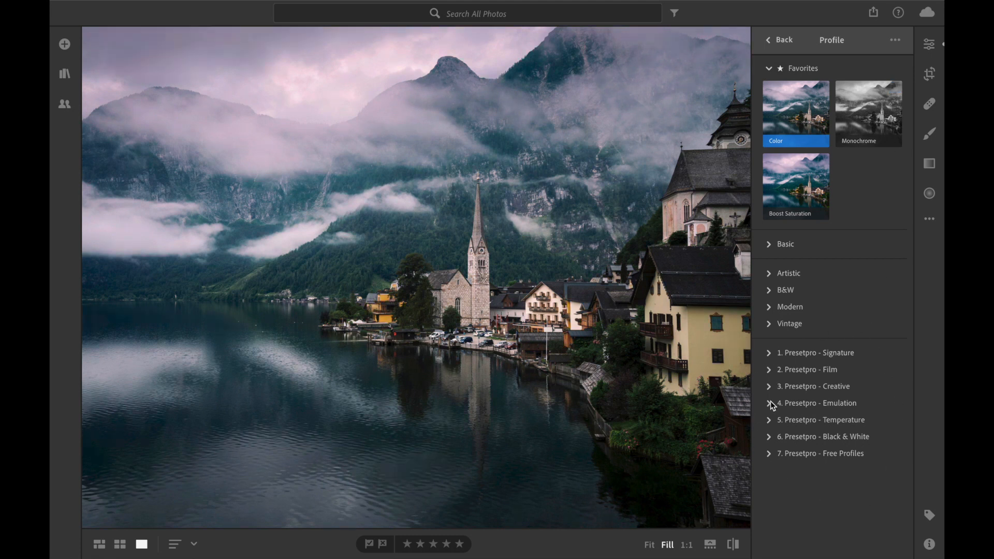
{"action": "left_click", "coordinate": [770, 67]}
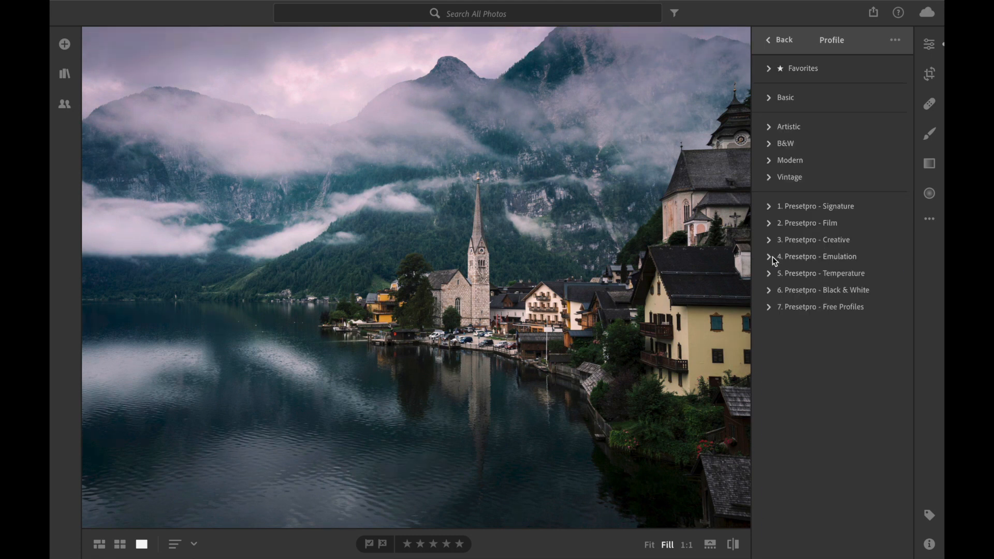
{"action": "left_click", "coordinate": [783, 40]}
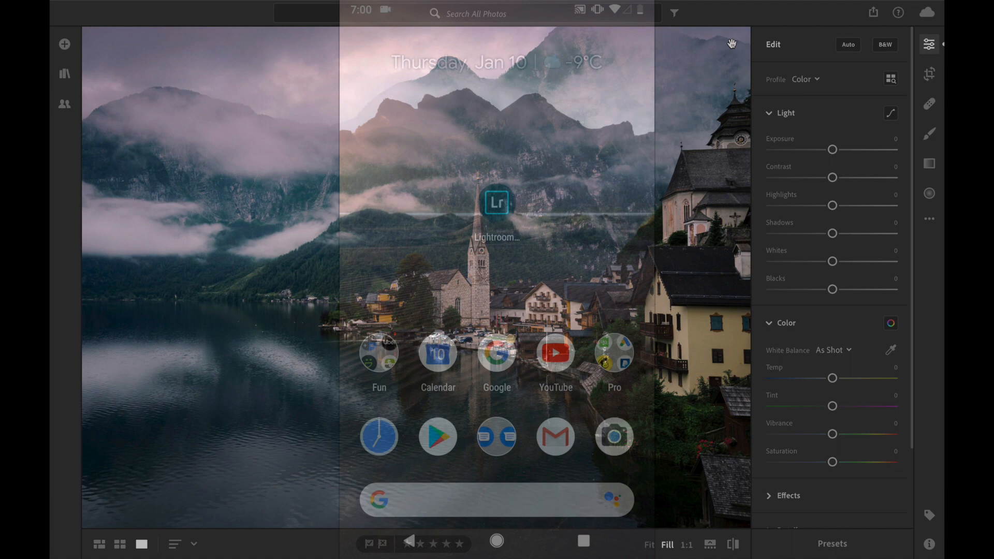
- Open the bridge street photo in Lightroom Mobile and show its presets
{"action": "left_click", "coordinate": [497, 203]}
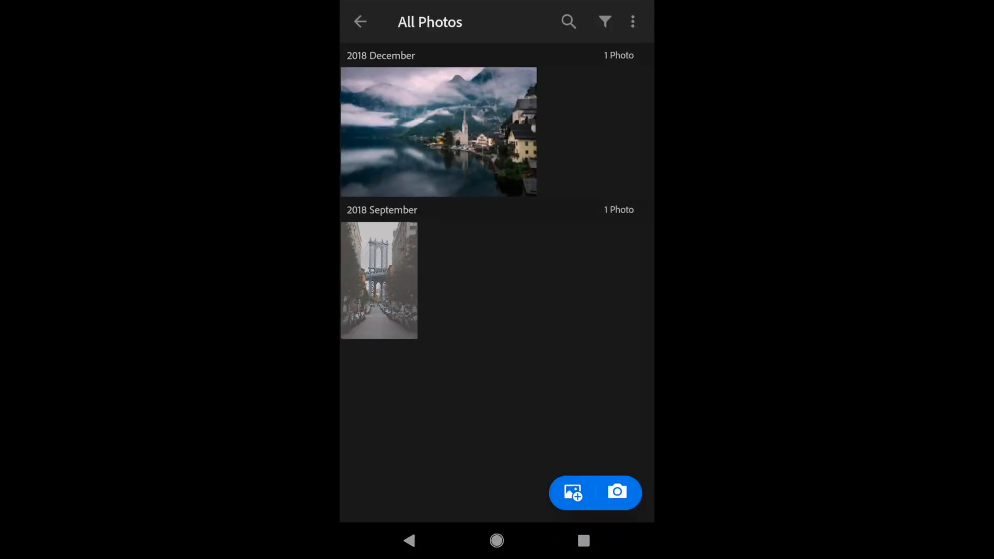
{"action": "left_click", "coordinate": [379, 281]}
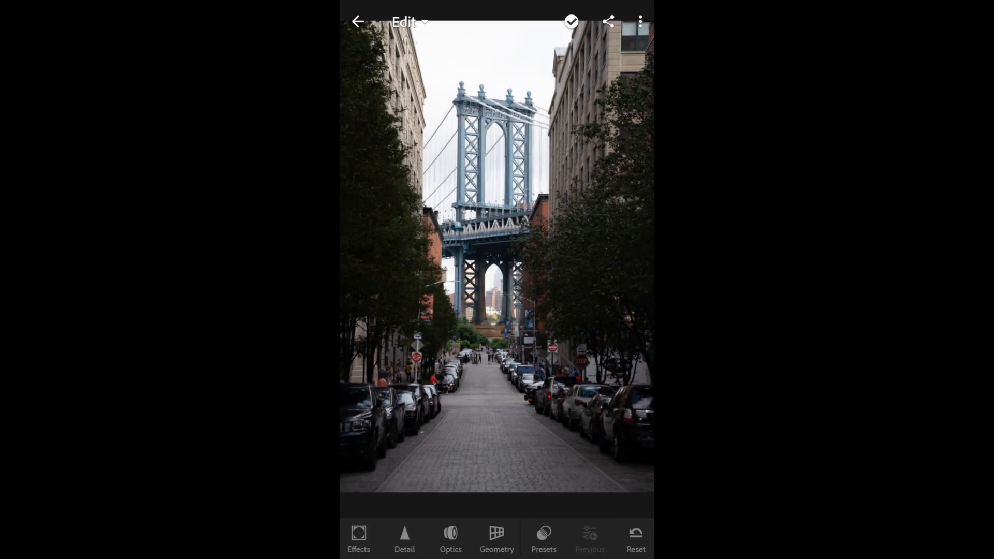
{"action": "left_click", "coordinate": [543, 539]}
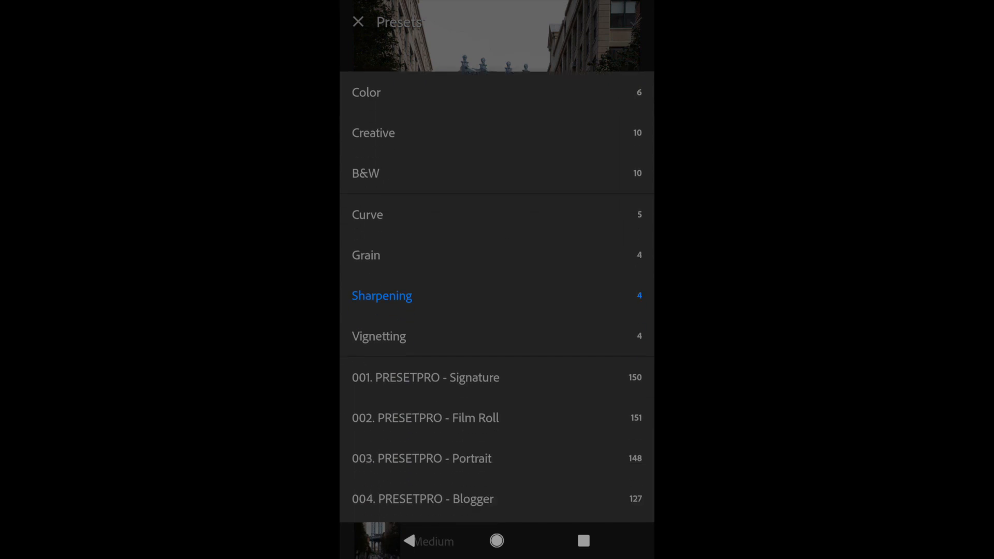
- Apply 25. E - Kodak 400 + cool from 015. PRESETPRO - Emulation K
{"action": "scroll", "scroll_direction": "down", "scroll_amount": 3}
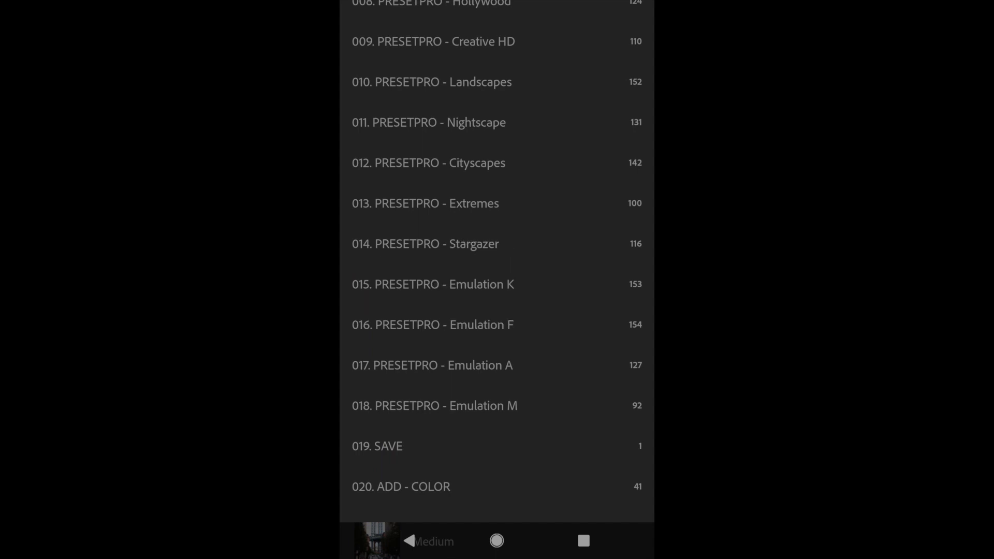
{"action": "left_click", "coordinate": [433, 283]}
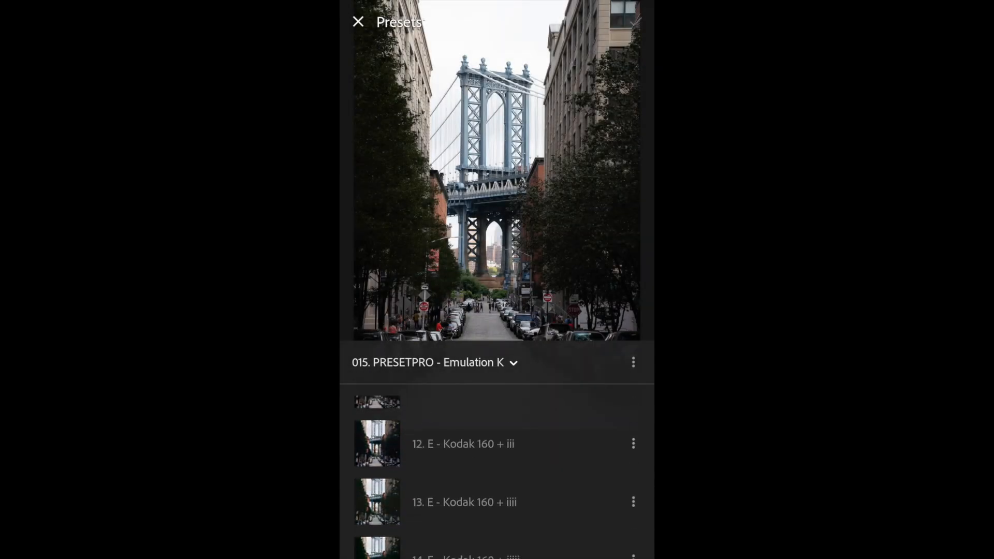
{"action": "scroll", "scroll_direction": "down", "scroll_amount": 3}
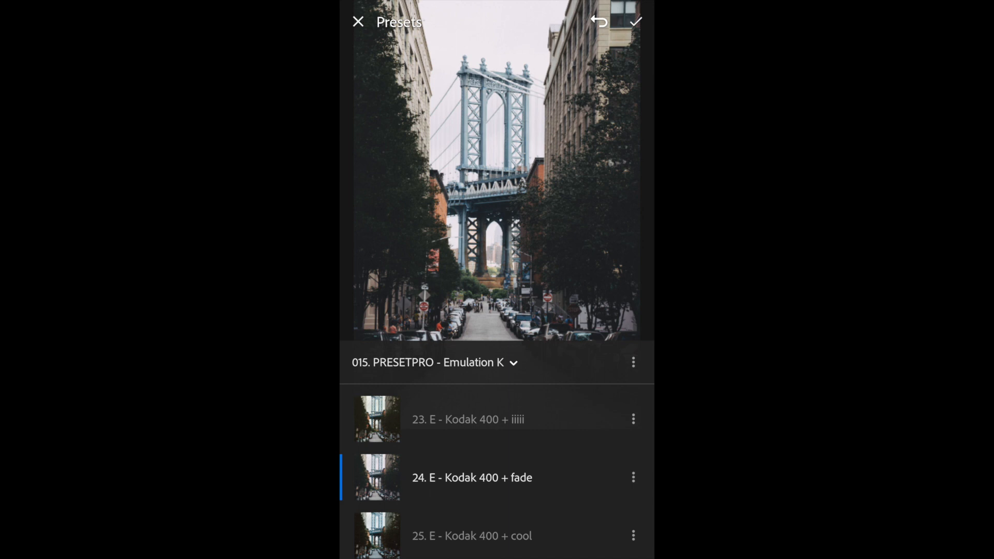
{"action": "left_click", "coordinate": [471, 530]}
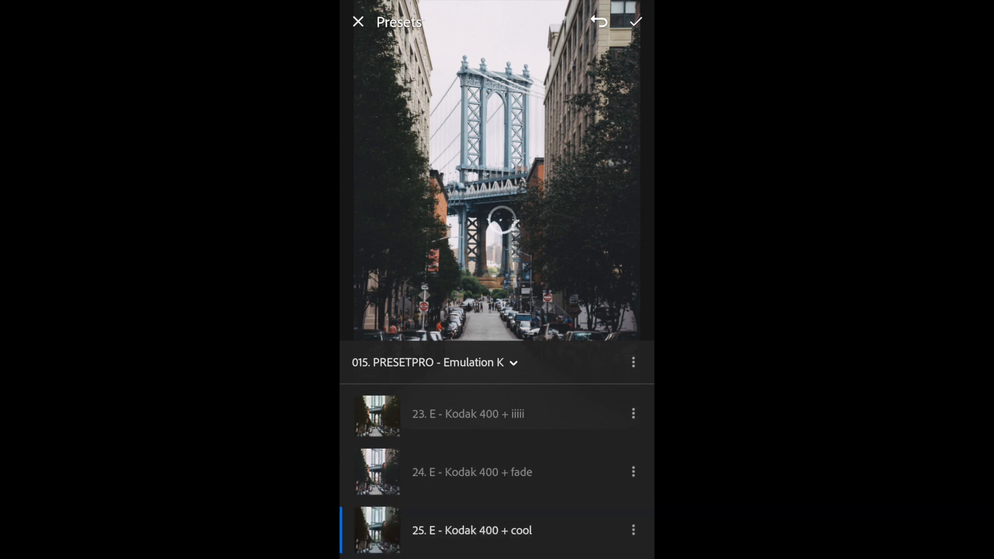